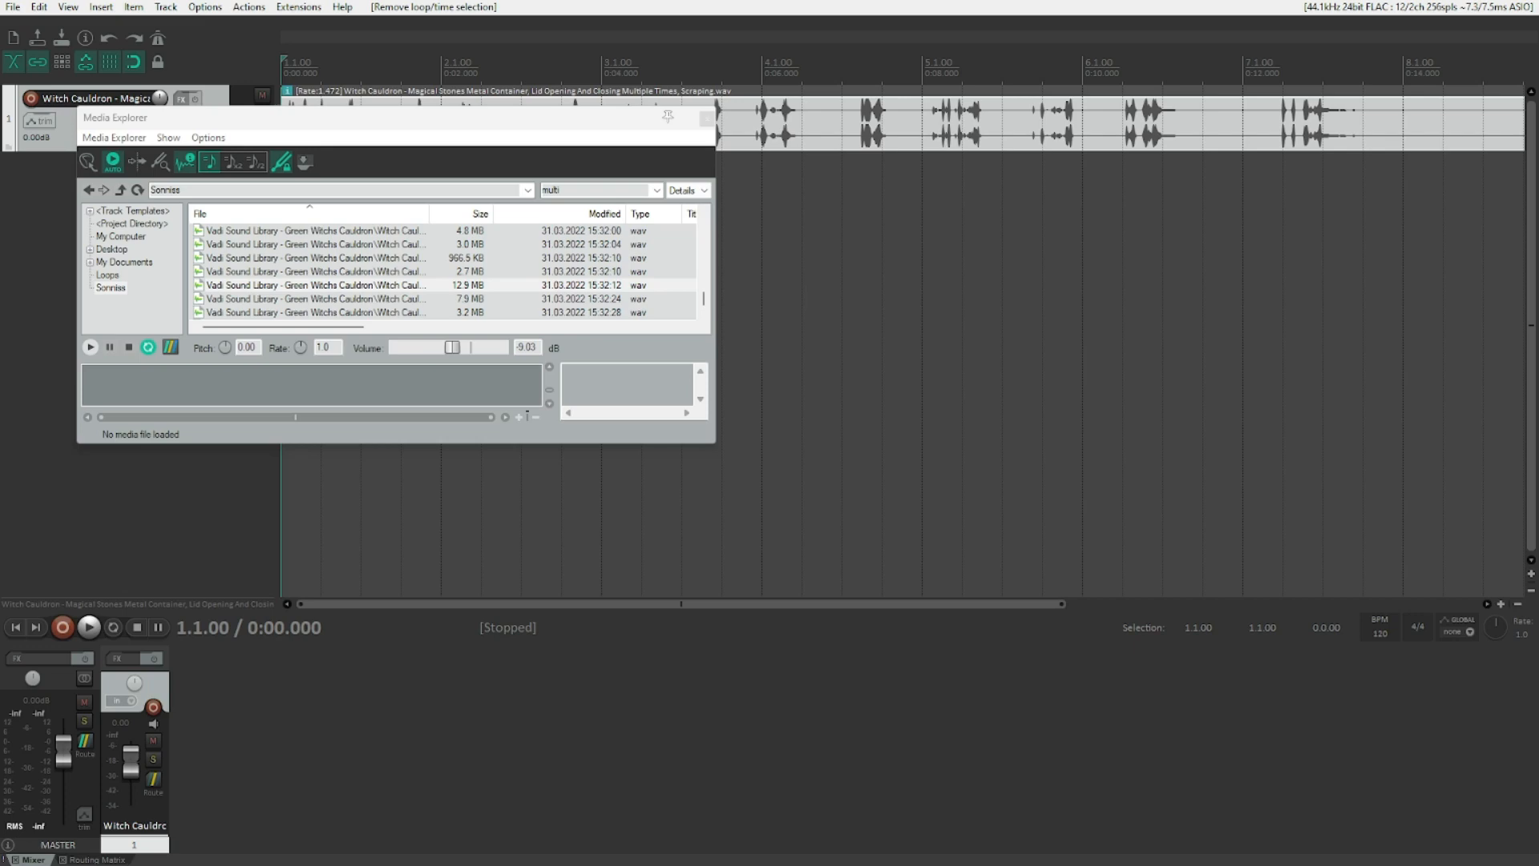
# Step: Start playback of the Witch Cauldron item from the transport bar
pyautogui.click(88, 627)
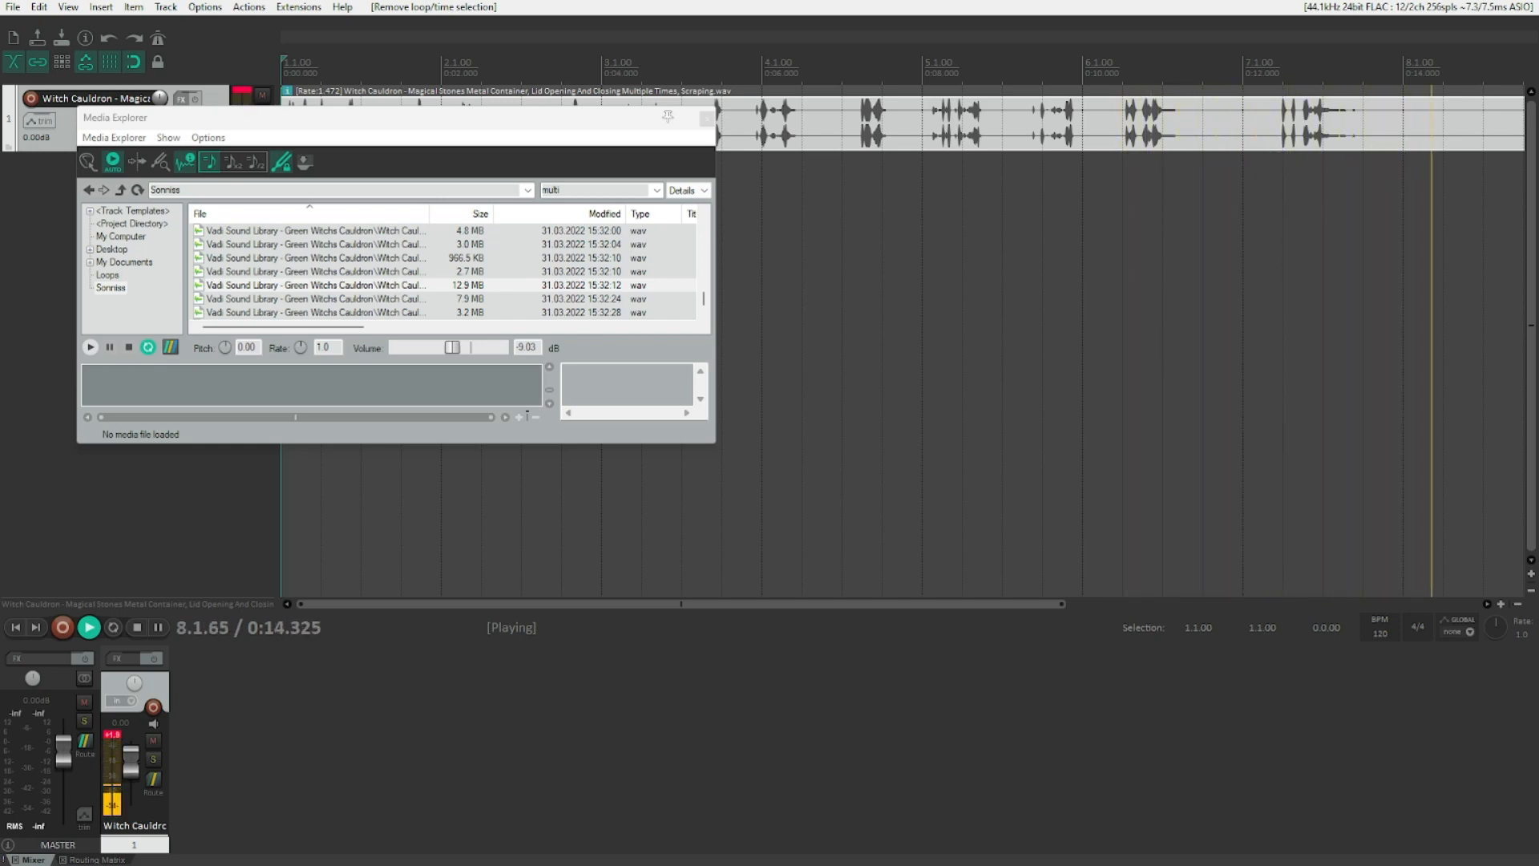
pyautogui.click(134, 627)
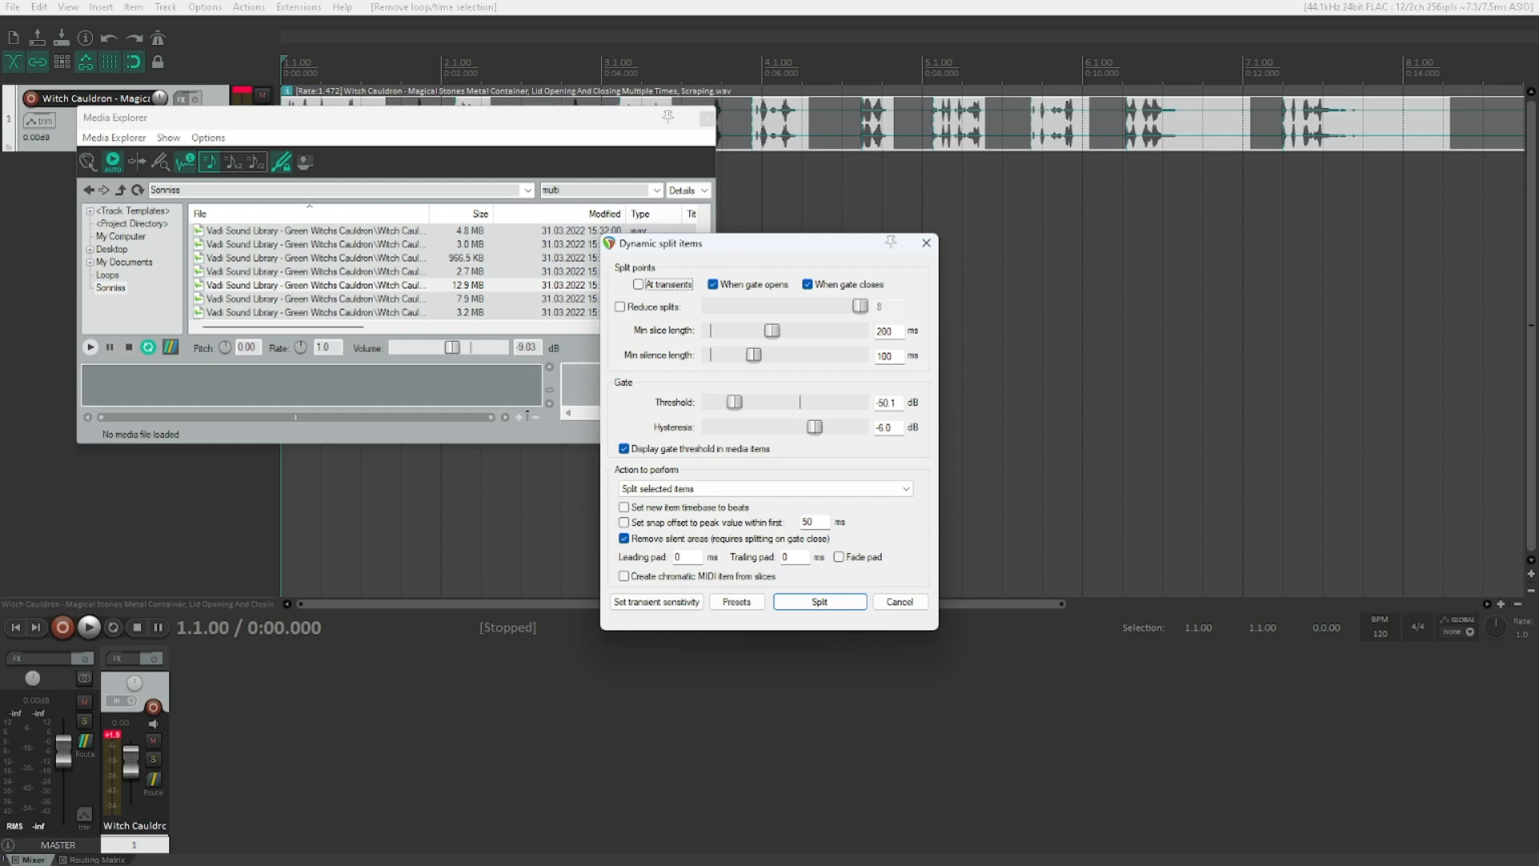
# Step: Show the dynamic split gate threshold over the cauldron waveform
pyautogui.click(640, 284)
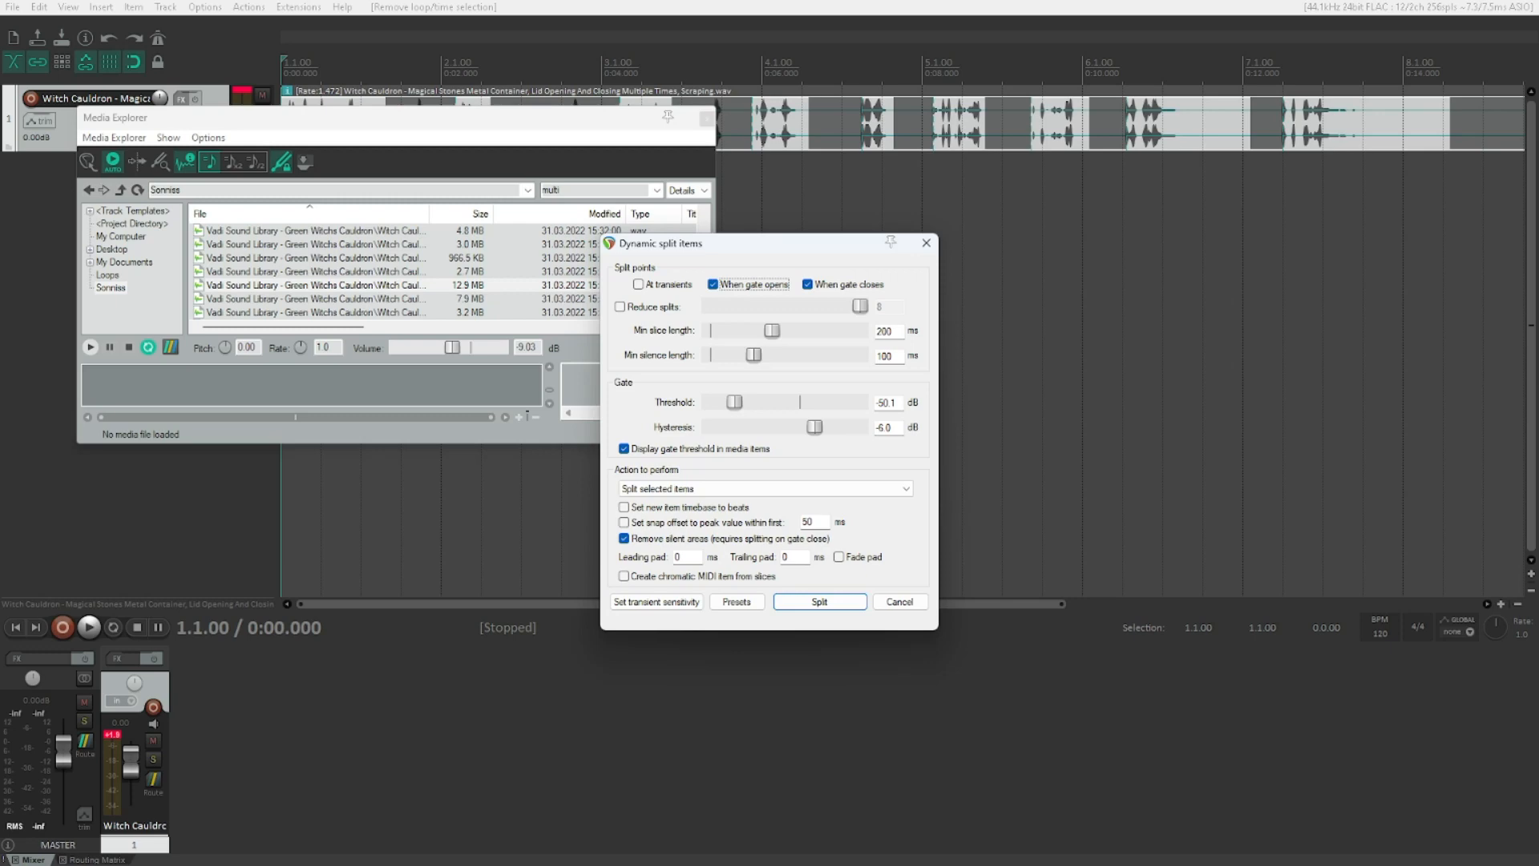
pyautogui.click(850, 283)
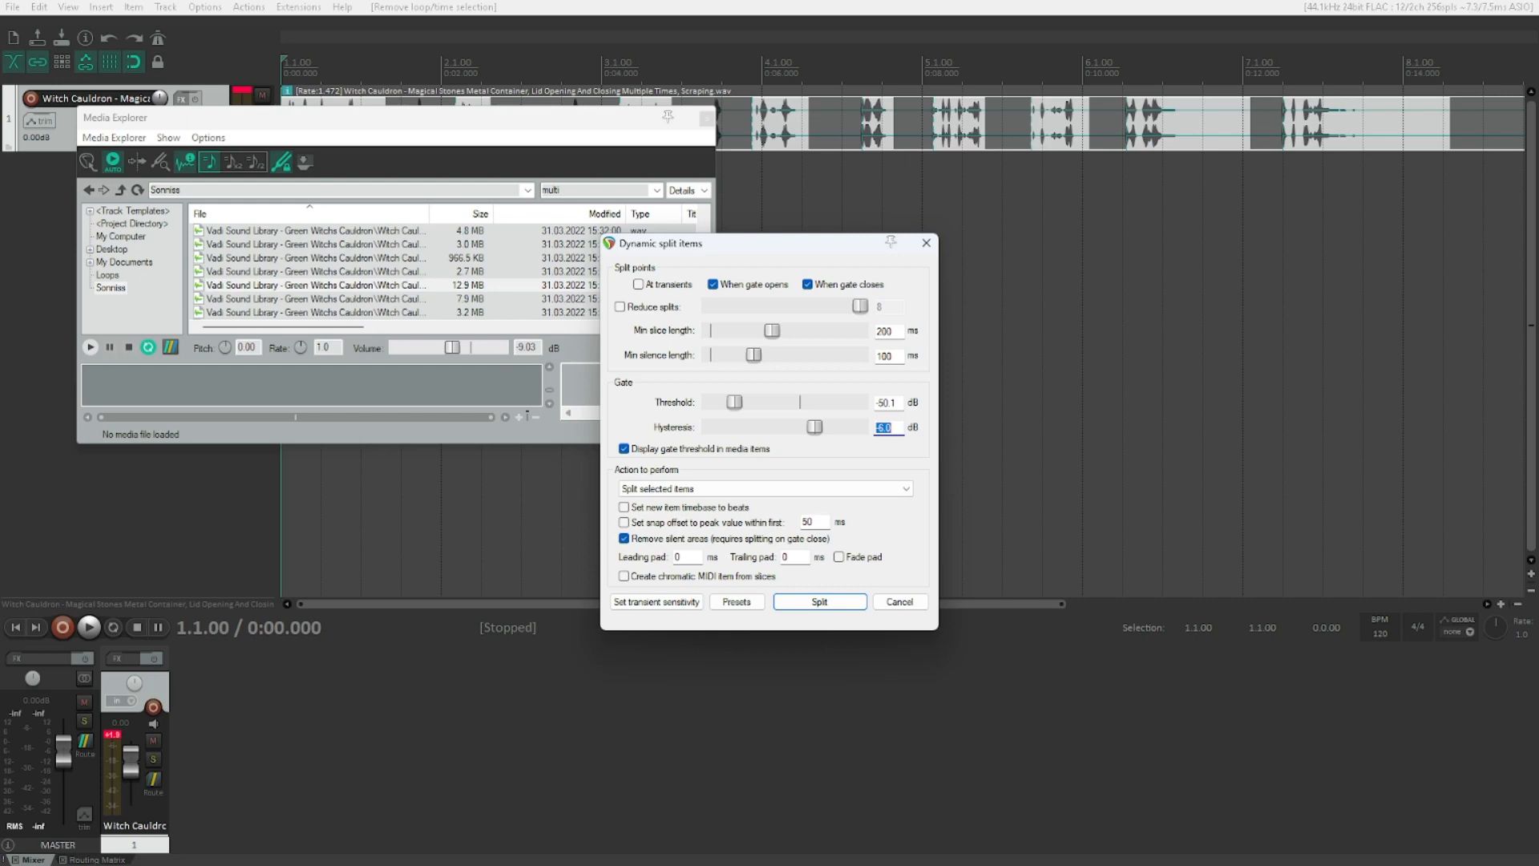
# Step: Enter -6.0 dB as the gate hysteresis value
pyautogui.write('-6.0')
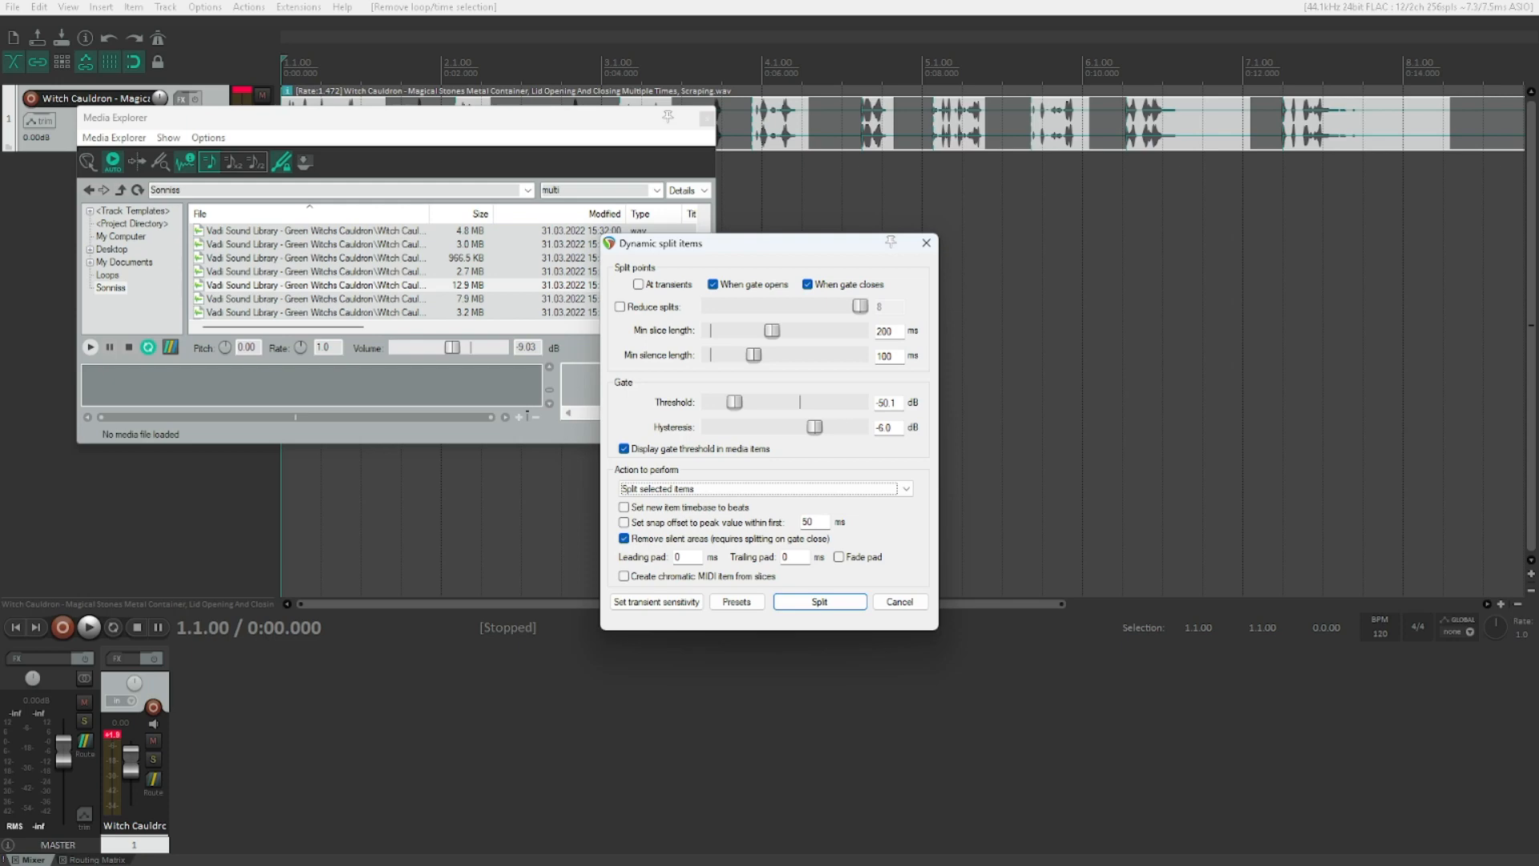
# Step: Try the stretch-marker actions, then set the action back to Split selected items
pyautogui.click(763, 487)
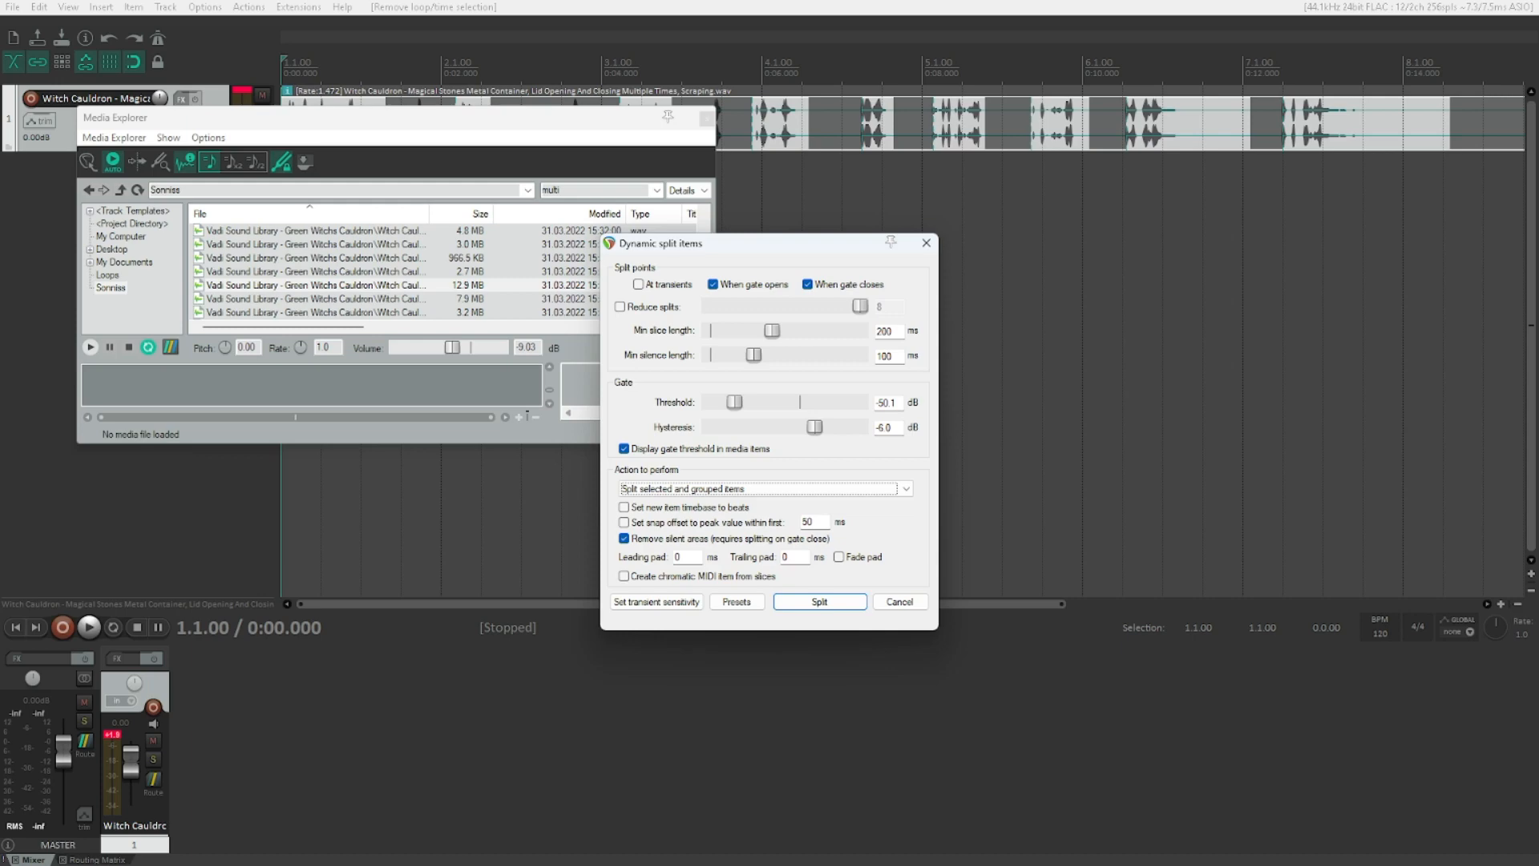
pyautogui.click(763, 487)
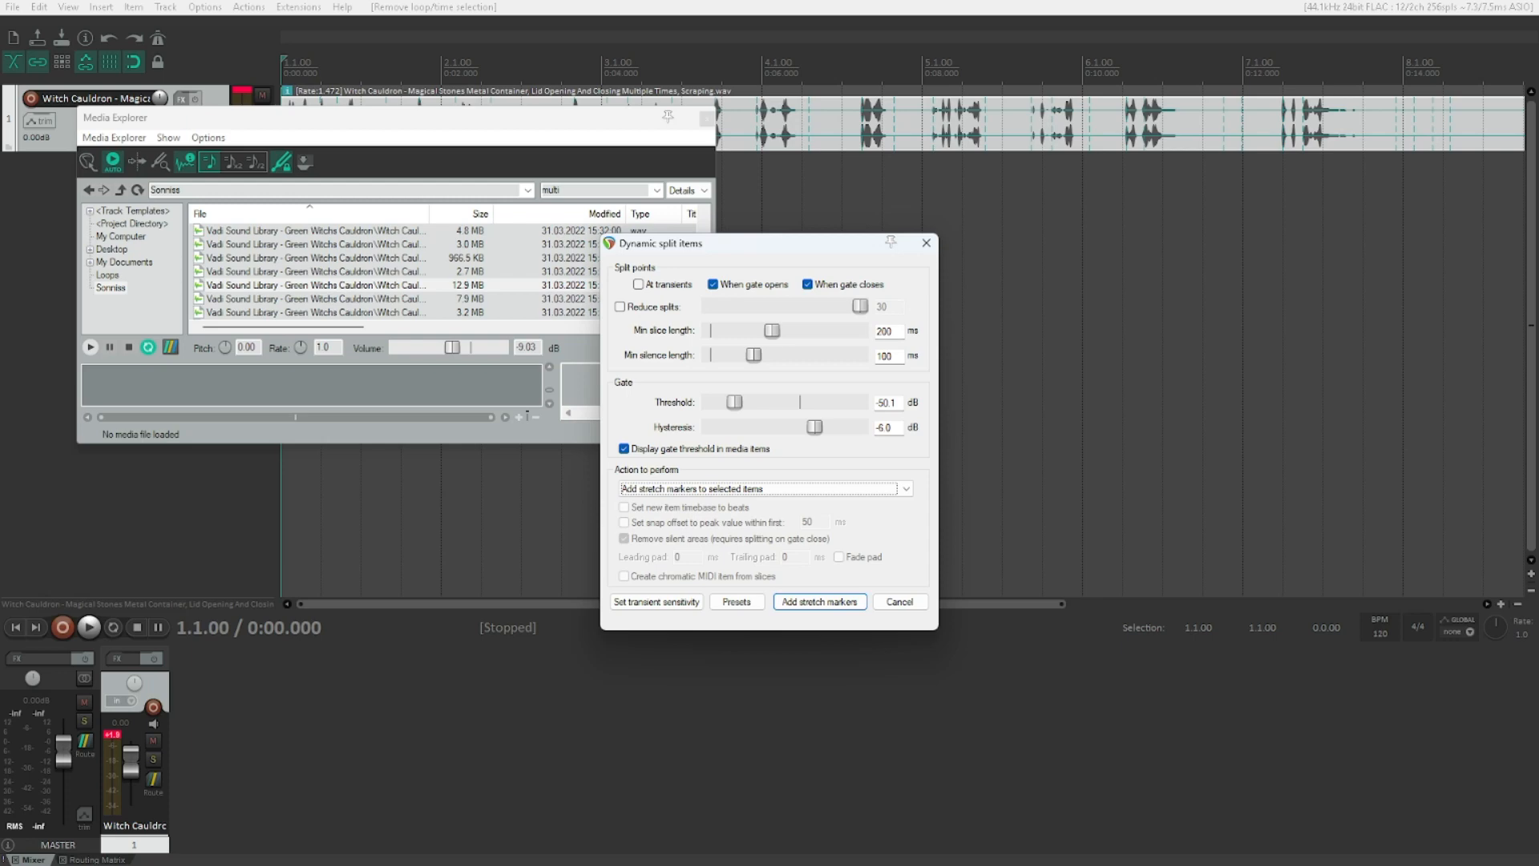
pyautogui.click(763, 488)
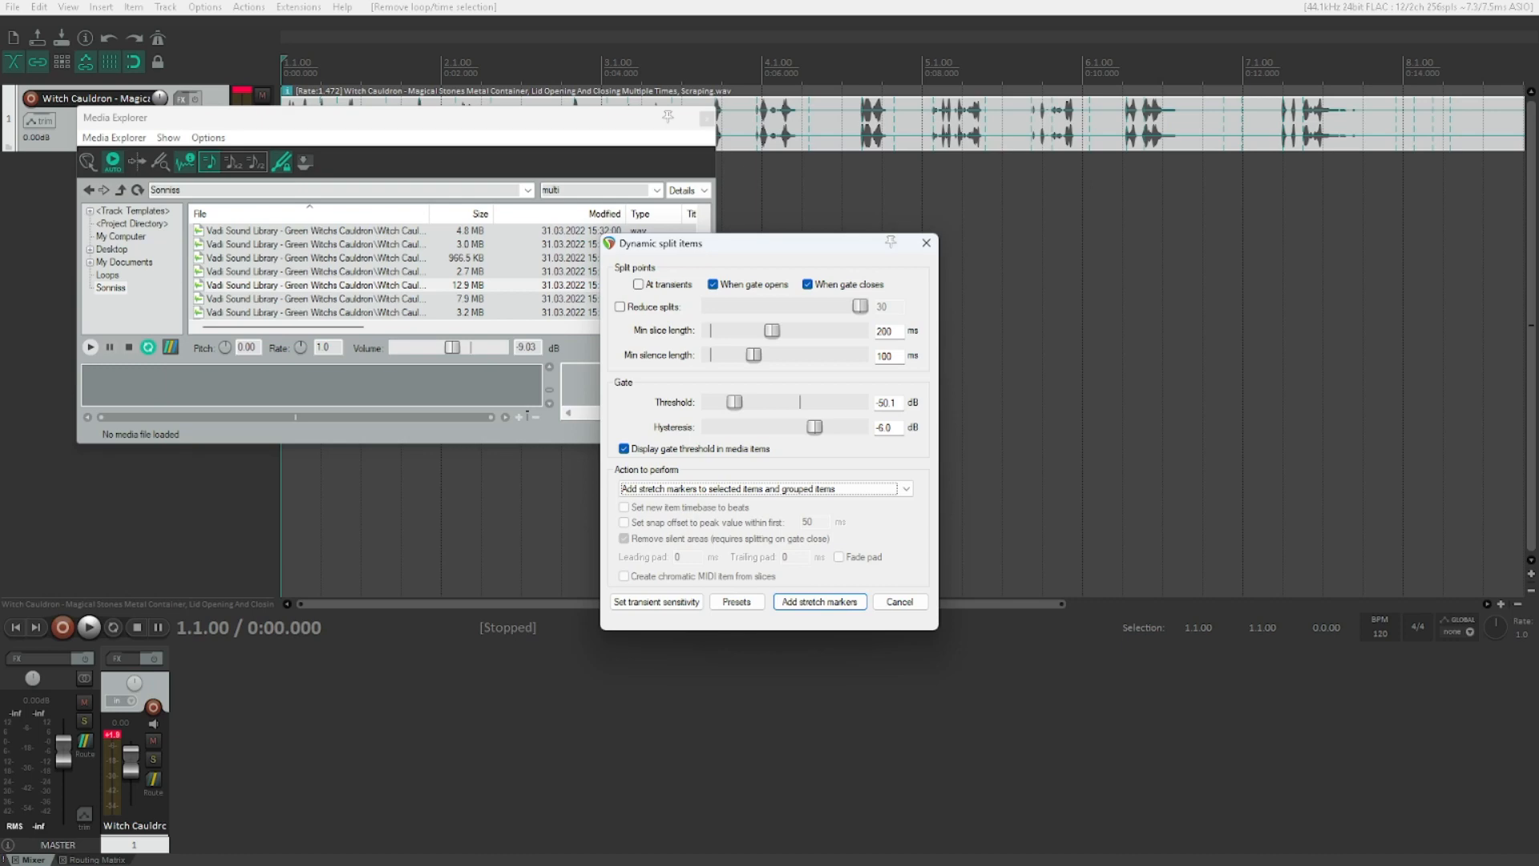
pyautogui.click(765, 487)
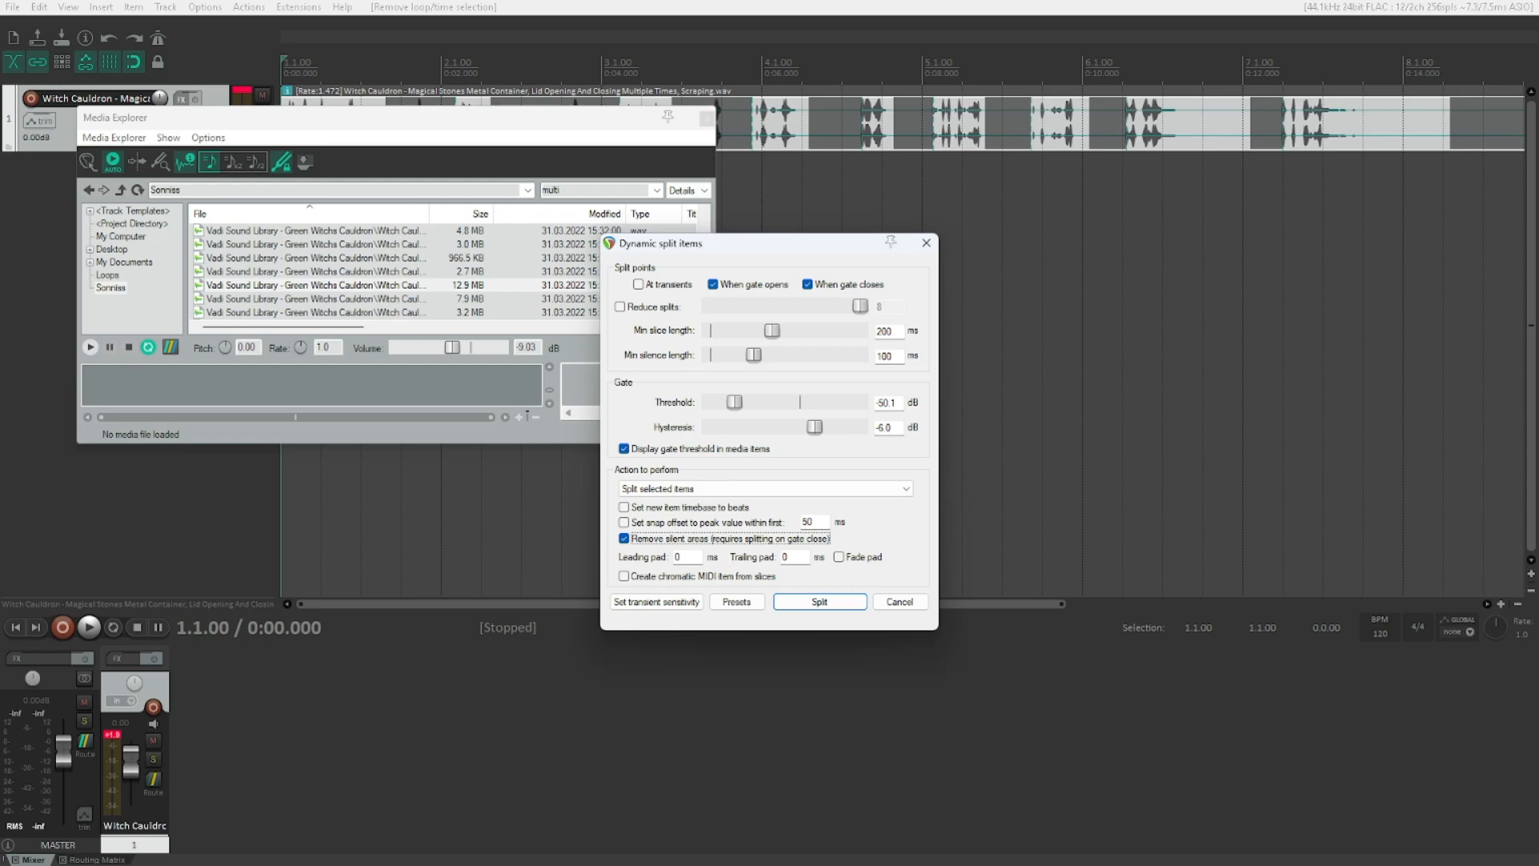
pyautogui.click(688, 557)
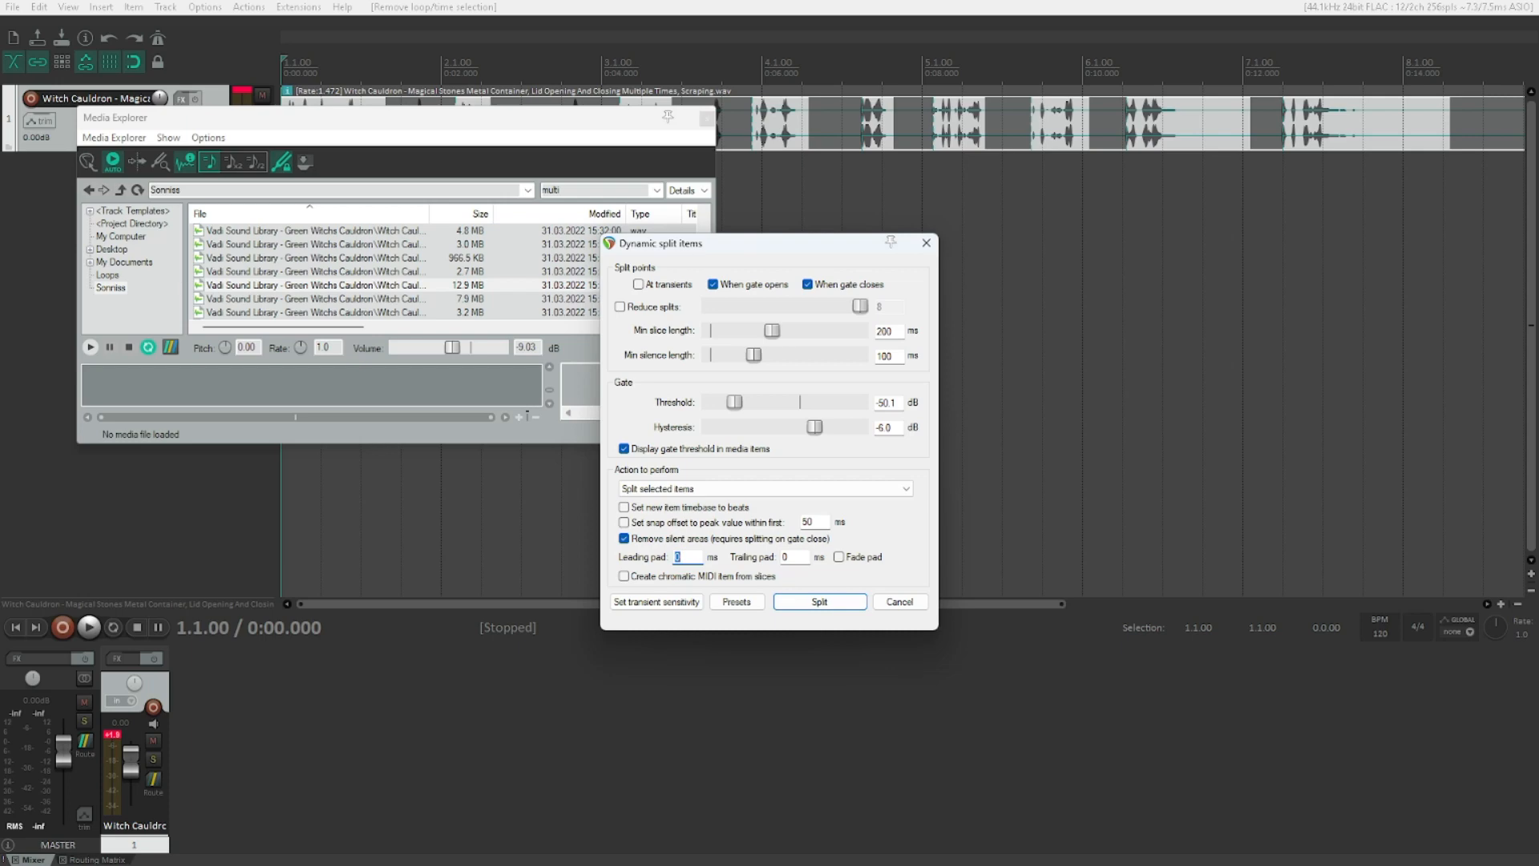
pyautogui.click(793, 556)
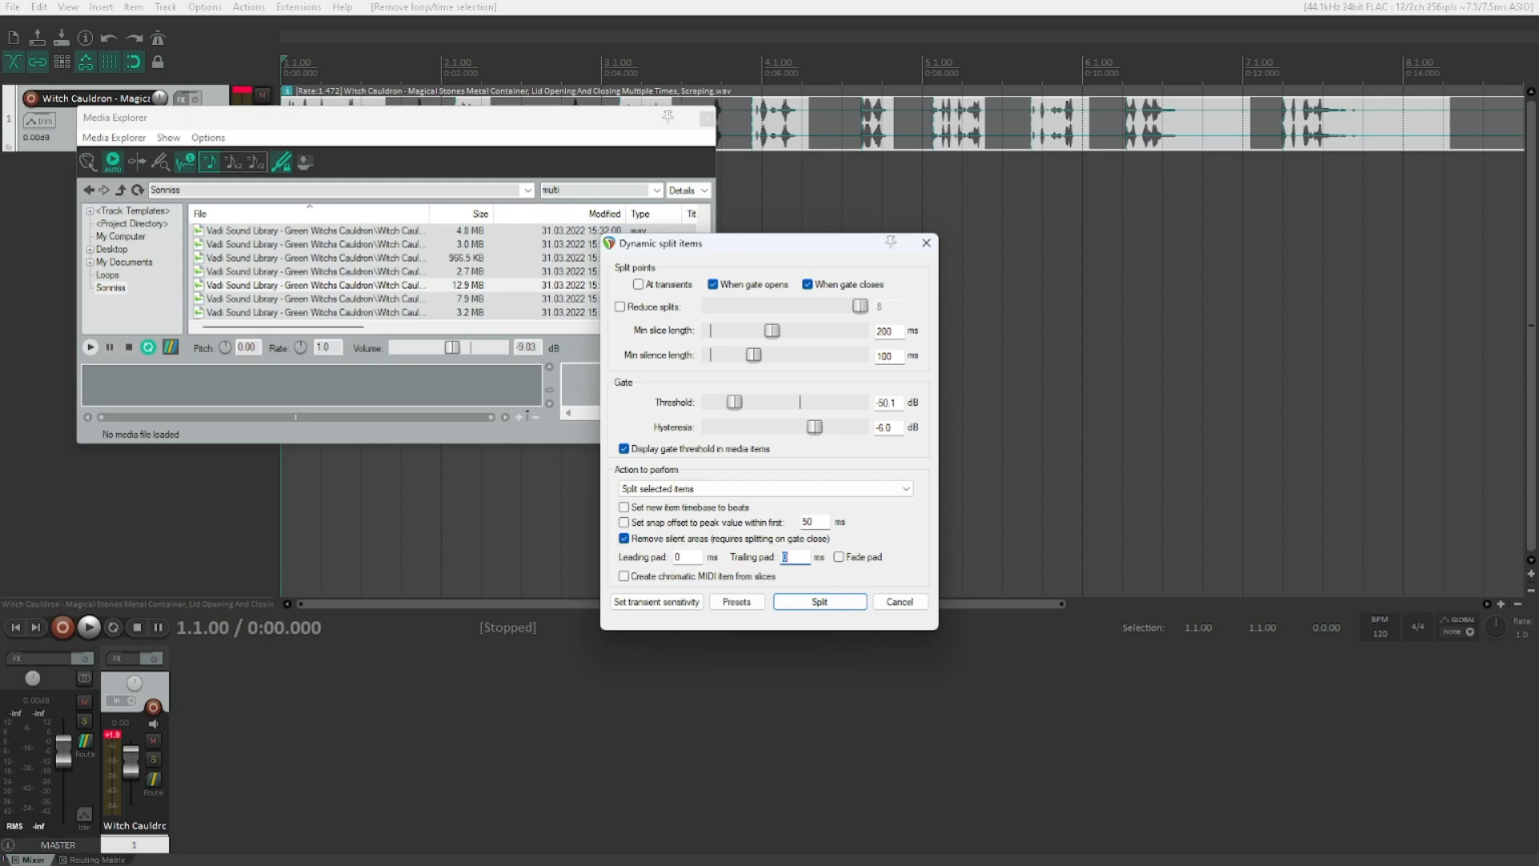
pyautogui.write('0')
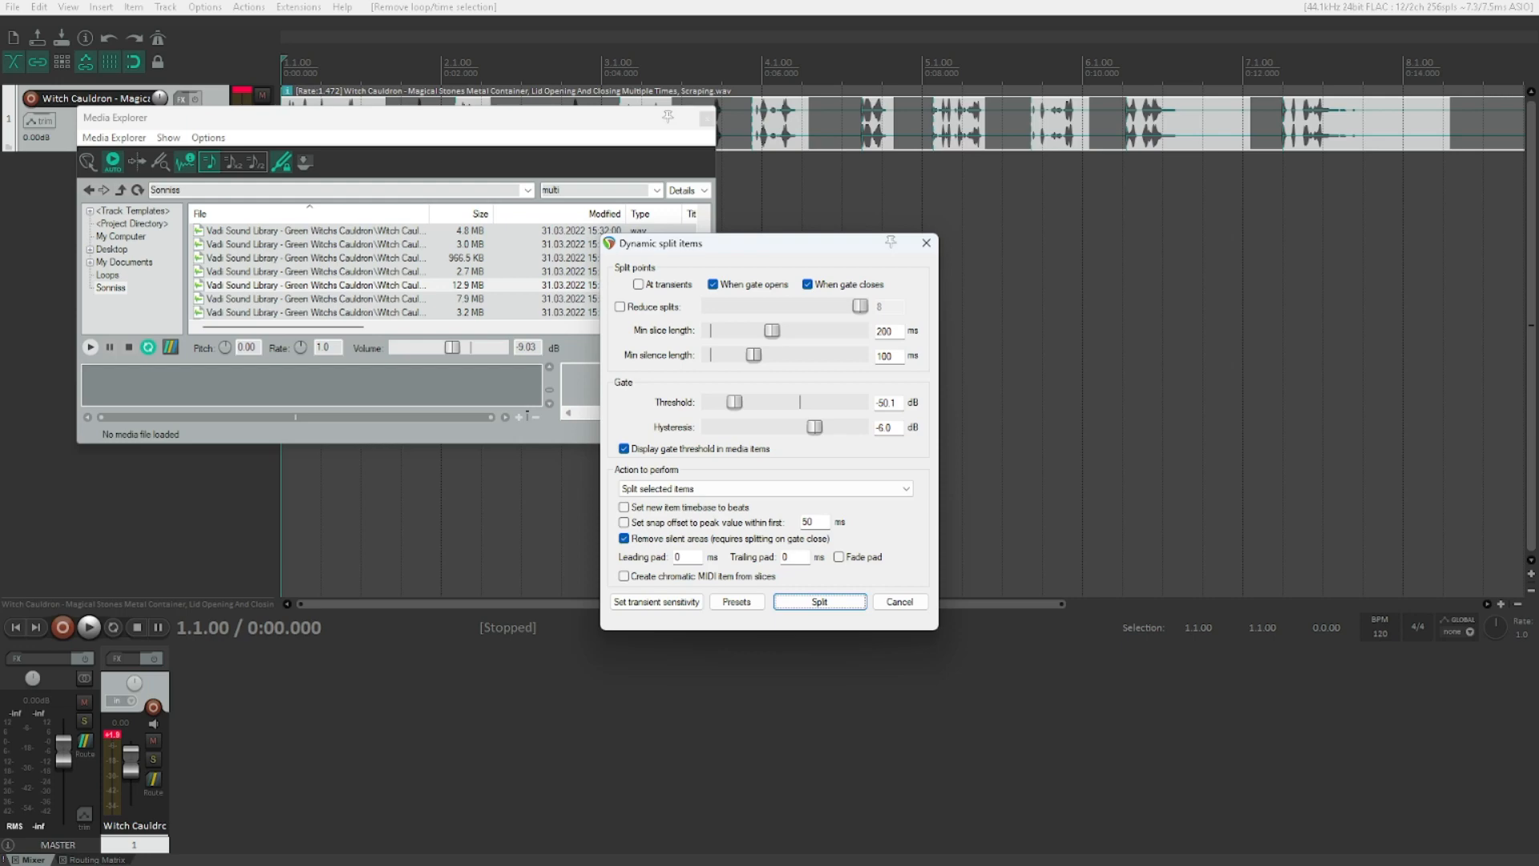
# Step: Apply the dynamic split to the cauldron item and play back the resulting clips
pyautogui.click(820, 601)
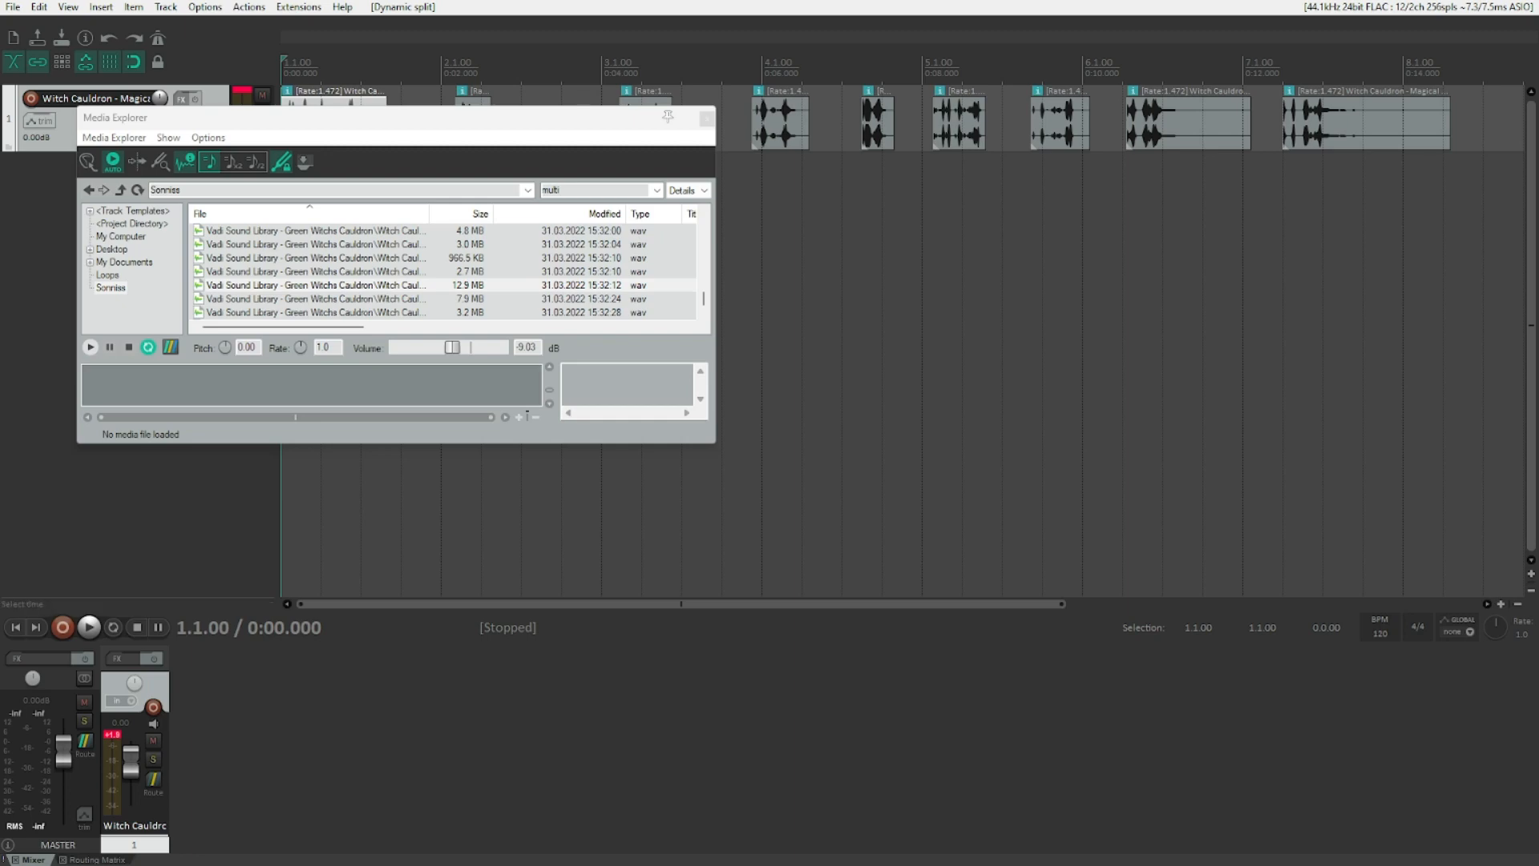
pyautogui.click(88, 629)
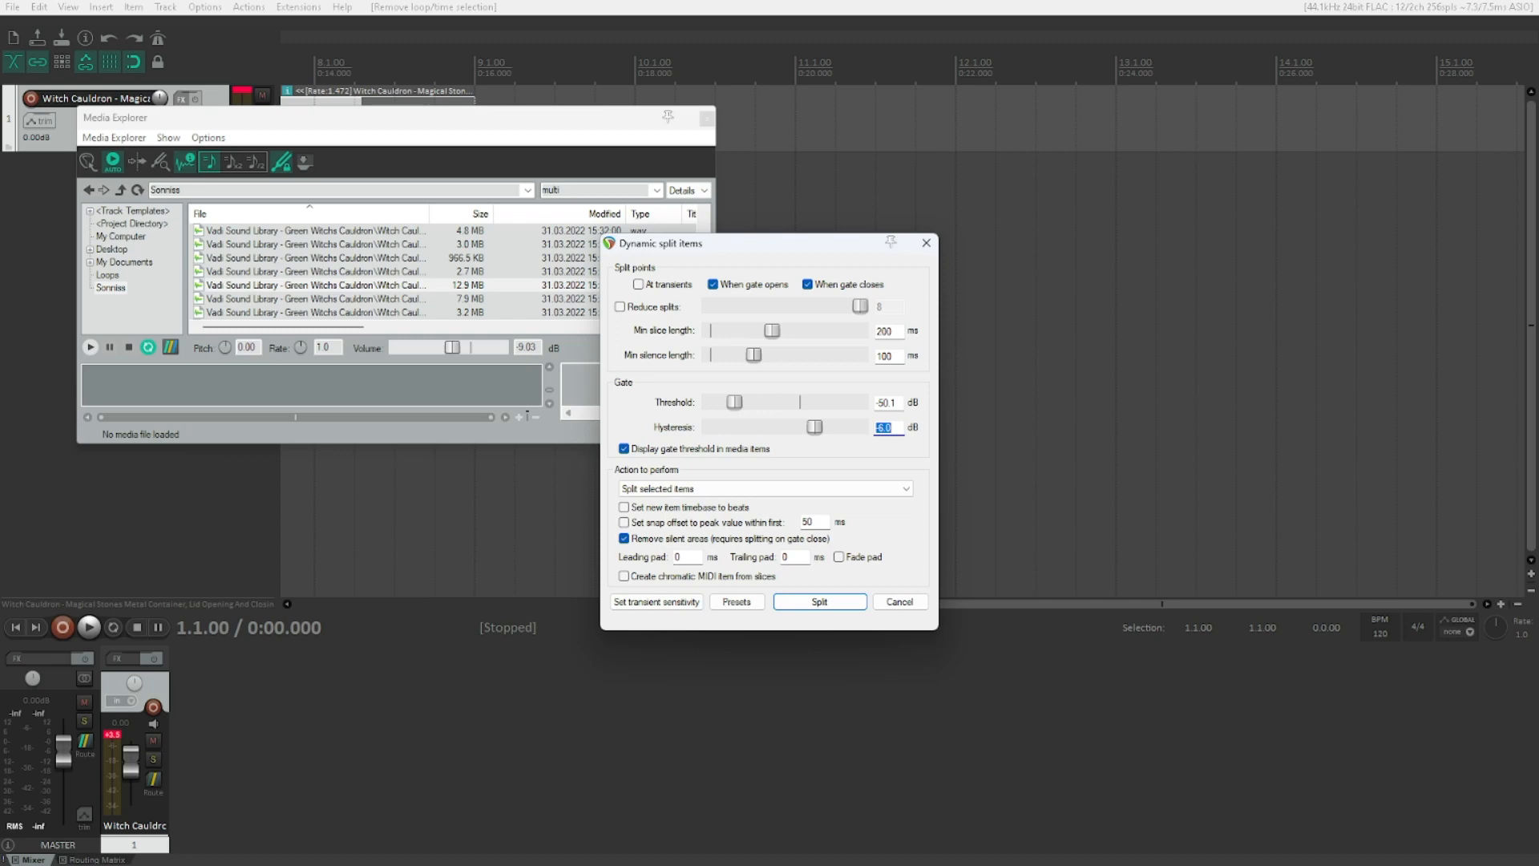
# Step: Lower hysteresis to -20.0 dB and split the cauldron item again
pyautogui.moveTo(814, 426); pyautogui.dragTo(775, 427)
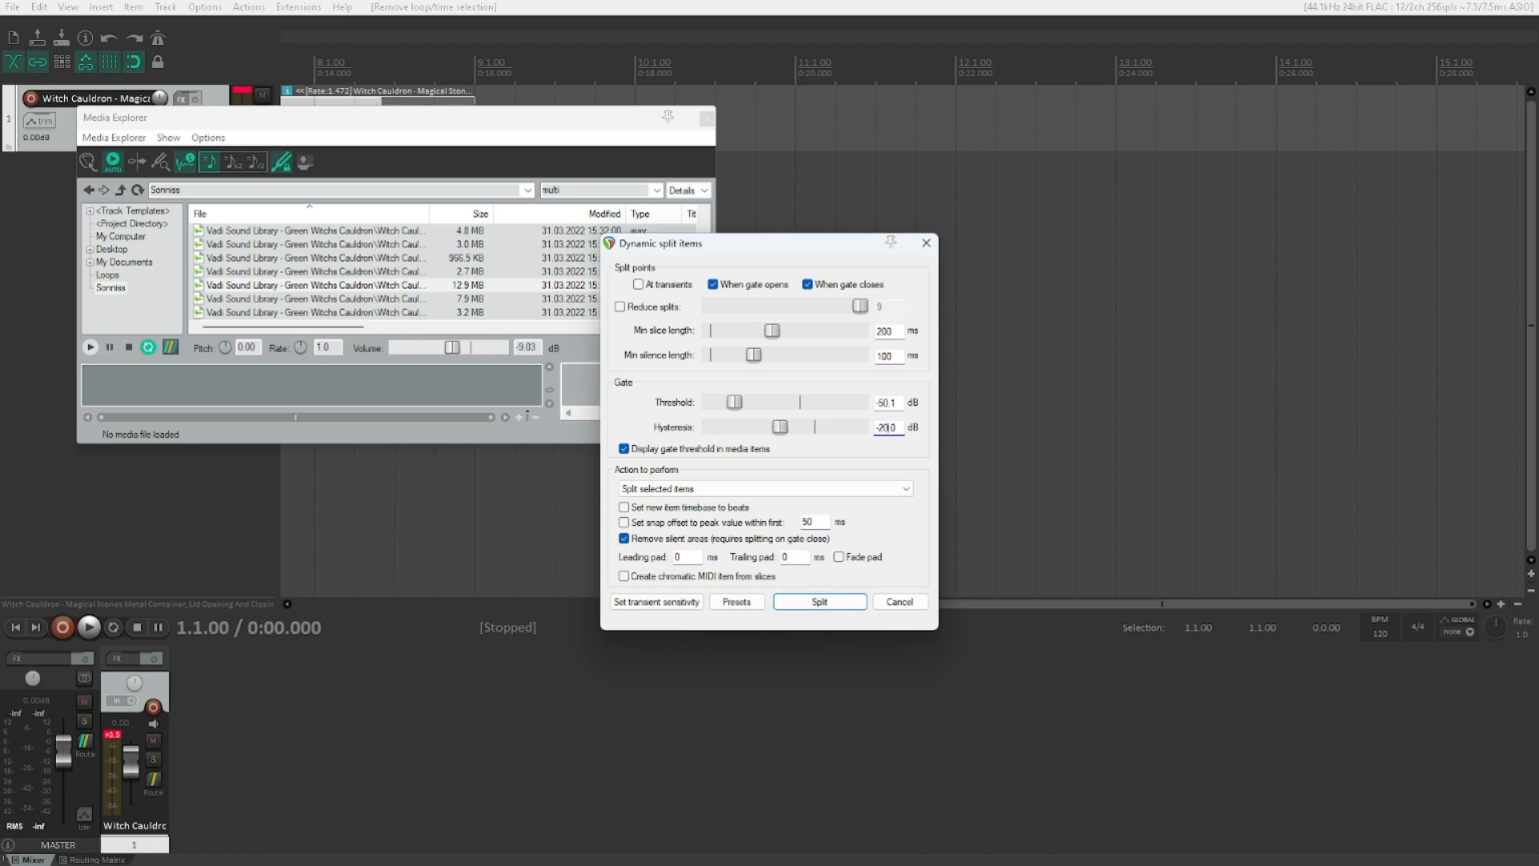
pyautogui.click(819, 601)
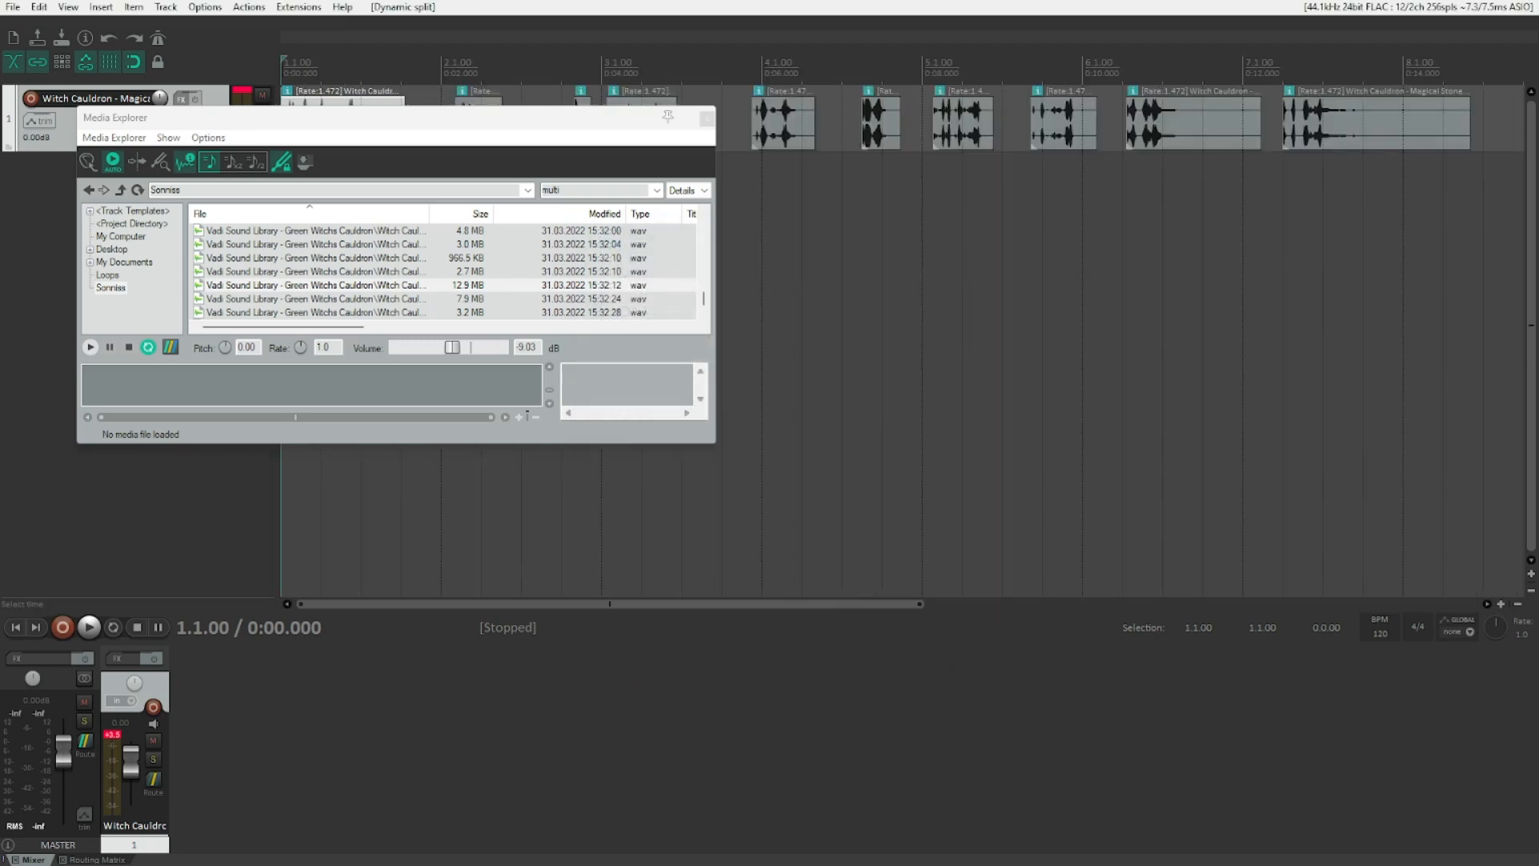
# Step: Revert the first dynamic split so the cauldron item is whole again
pyautogui.click(86, 627)
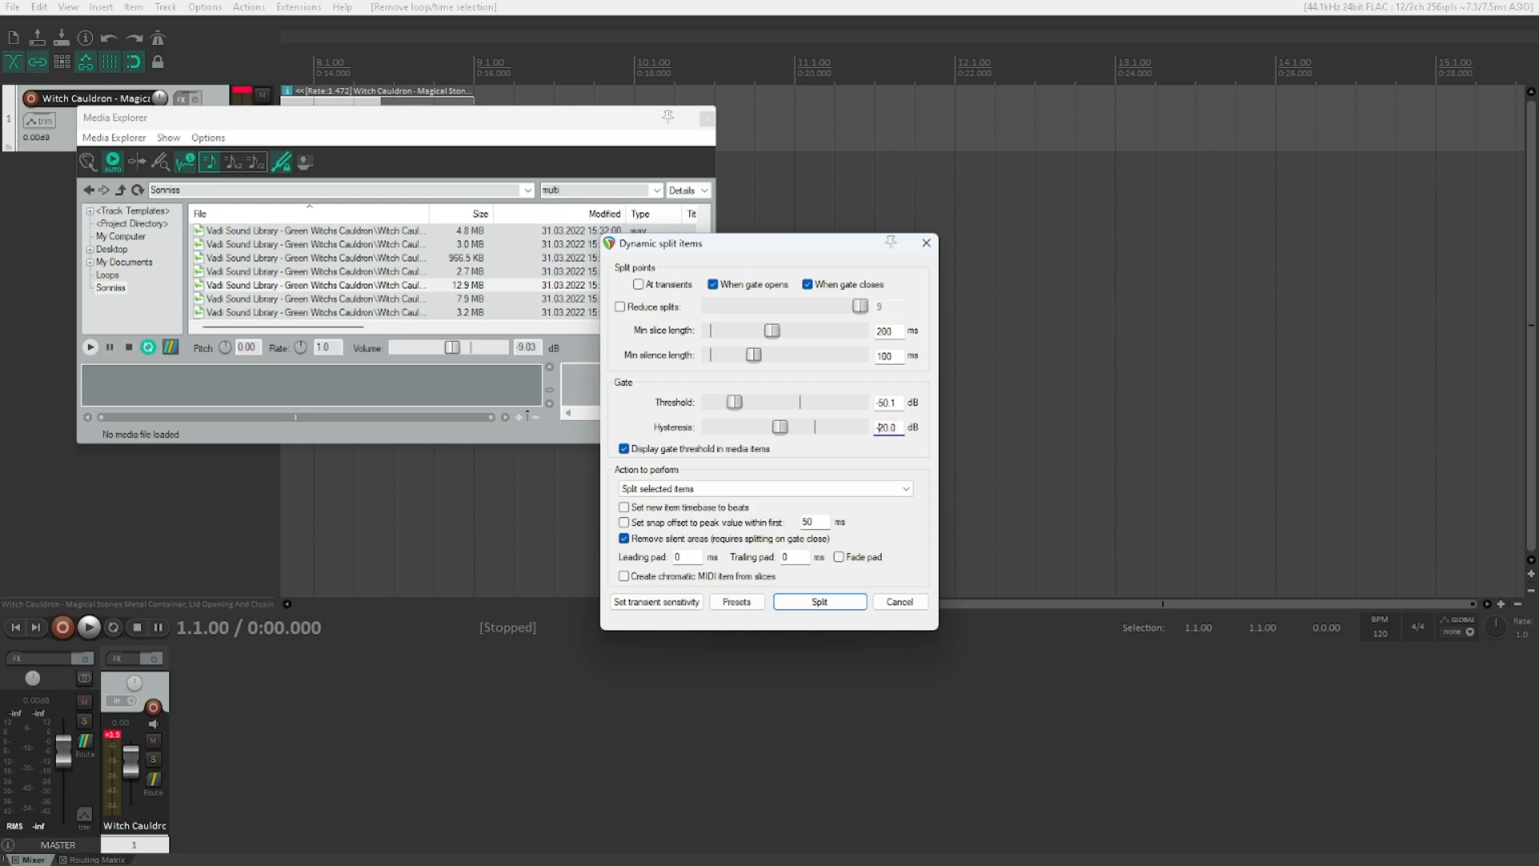
# Step: Lower hysteresis to -60 dB and re-split the cauldron item into longer clips
pyautogui.moveTo(776, 427); pyautogui.dragTo(711, 426)
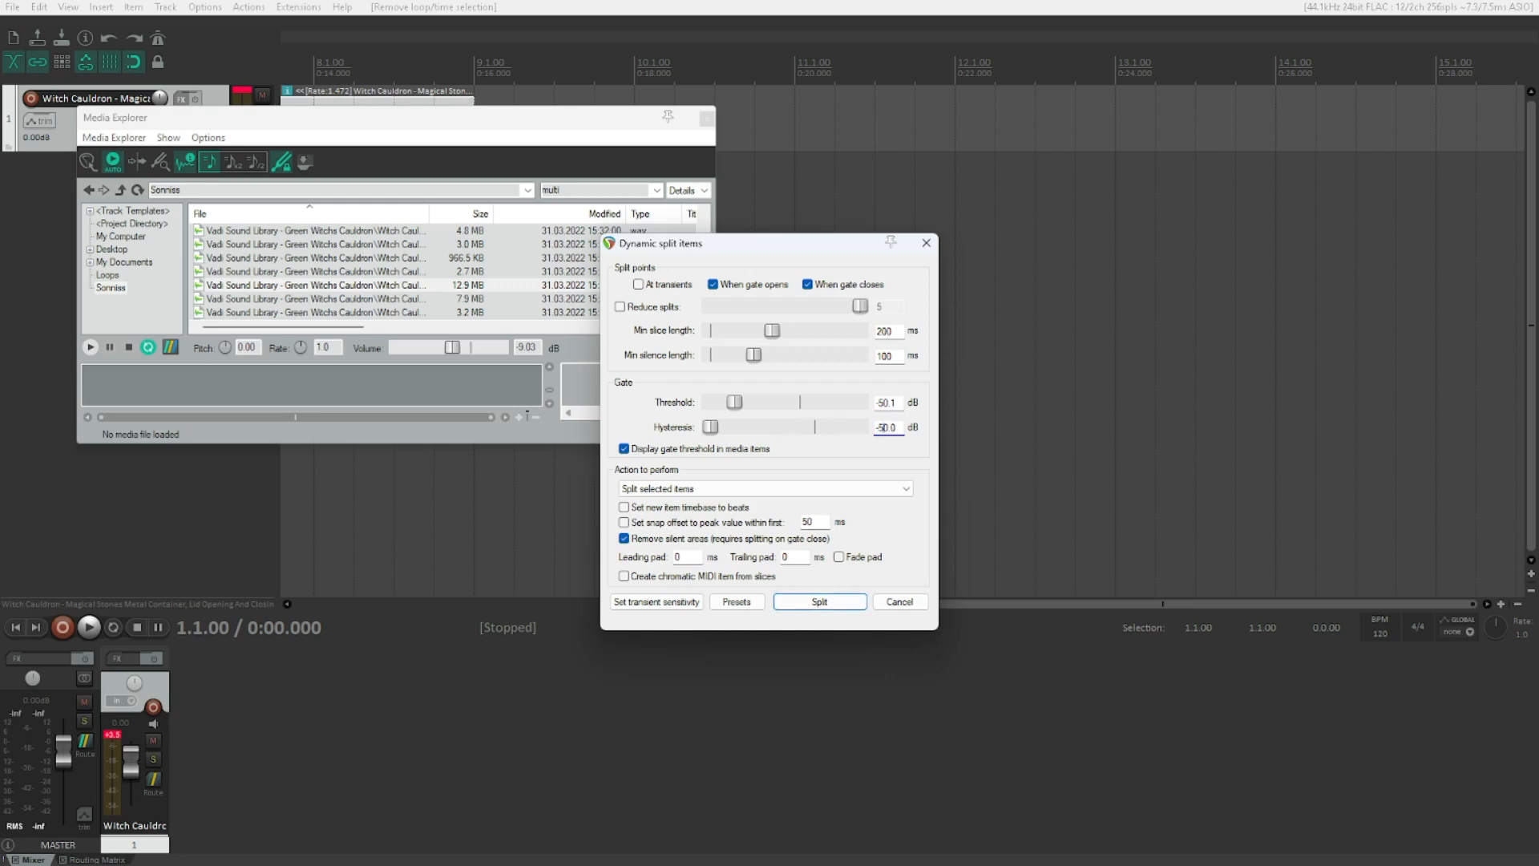
pyautogui.click(818, 601)
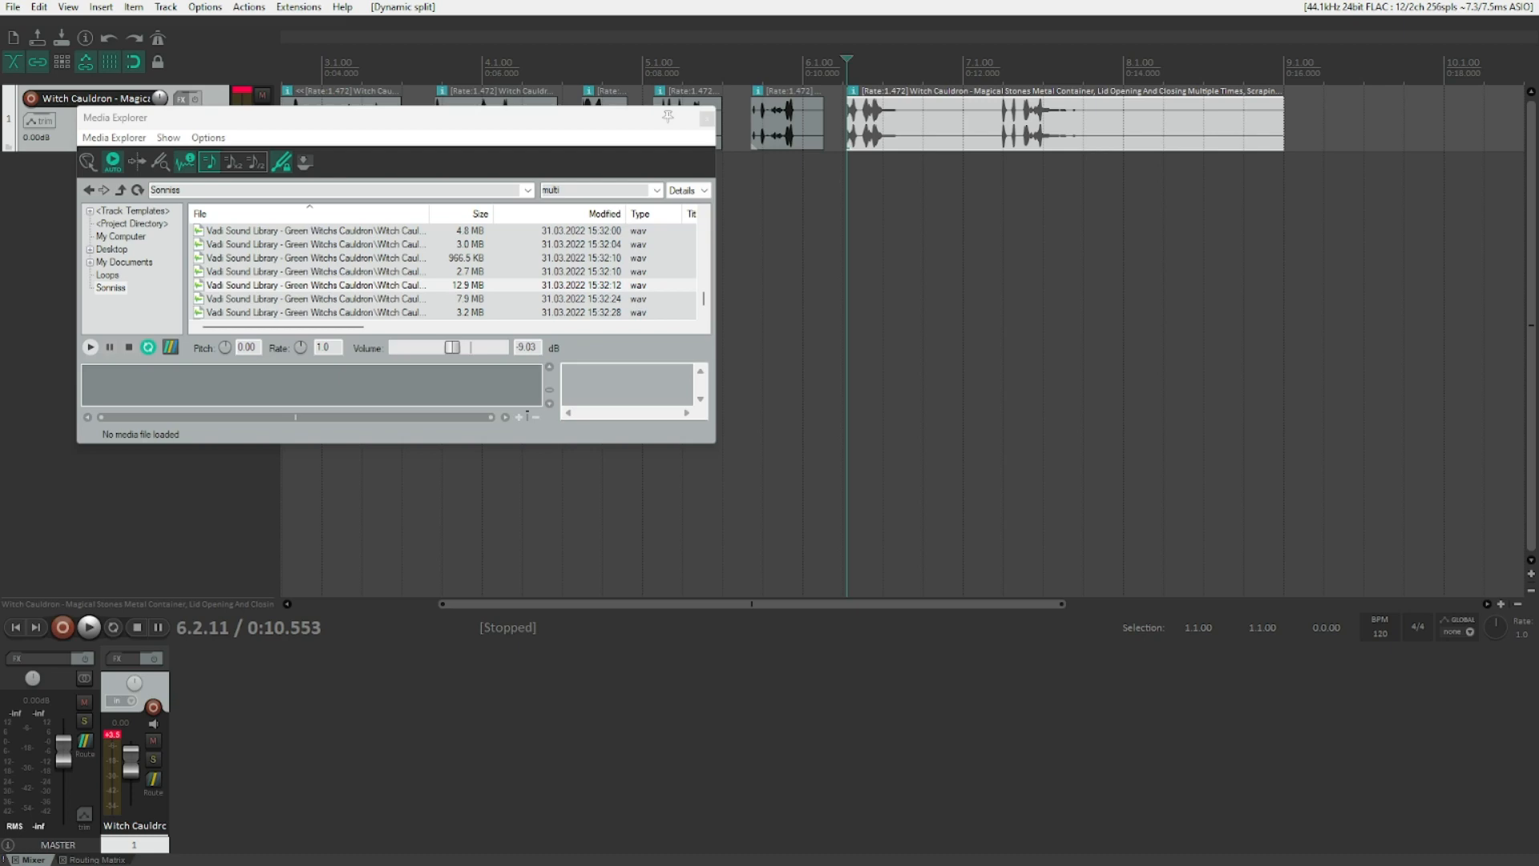
# Step: Play through the newly split cauldron clips to review the preserved tails
pyautogui.click(88, 627)
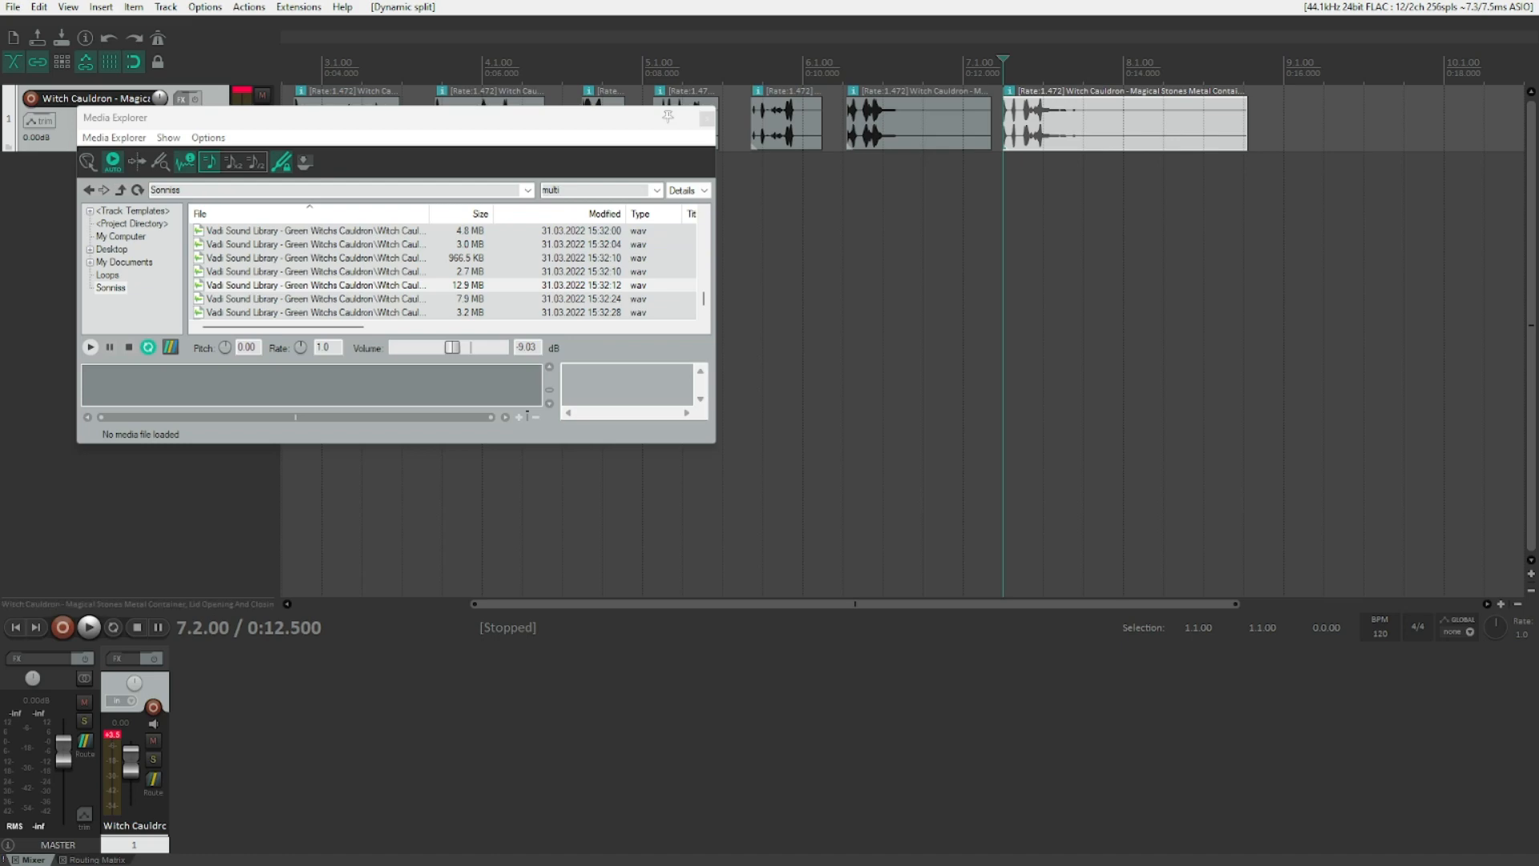
pyautogui.click(88, 626)
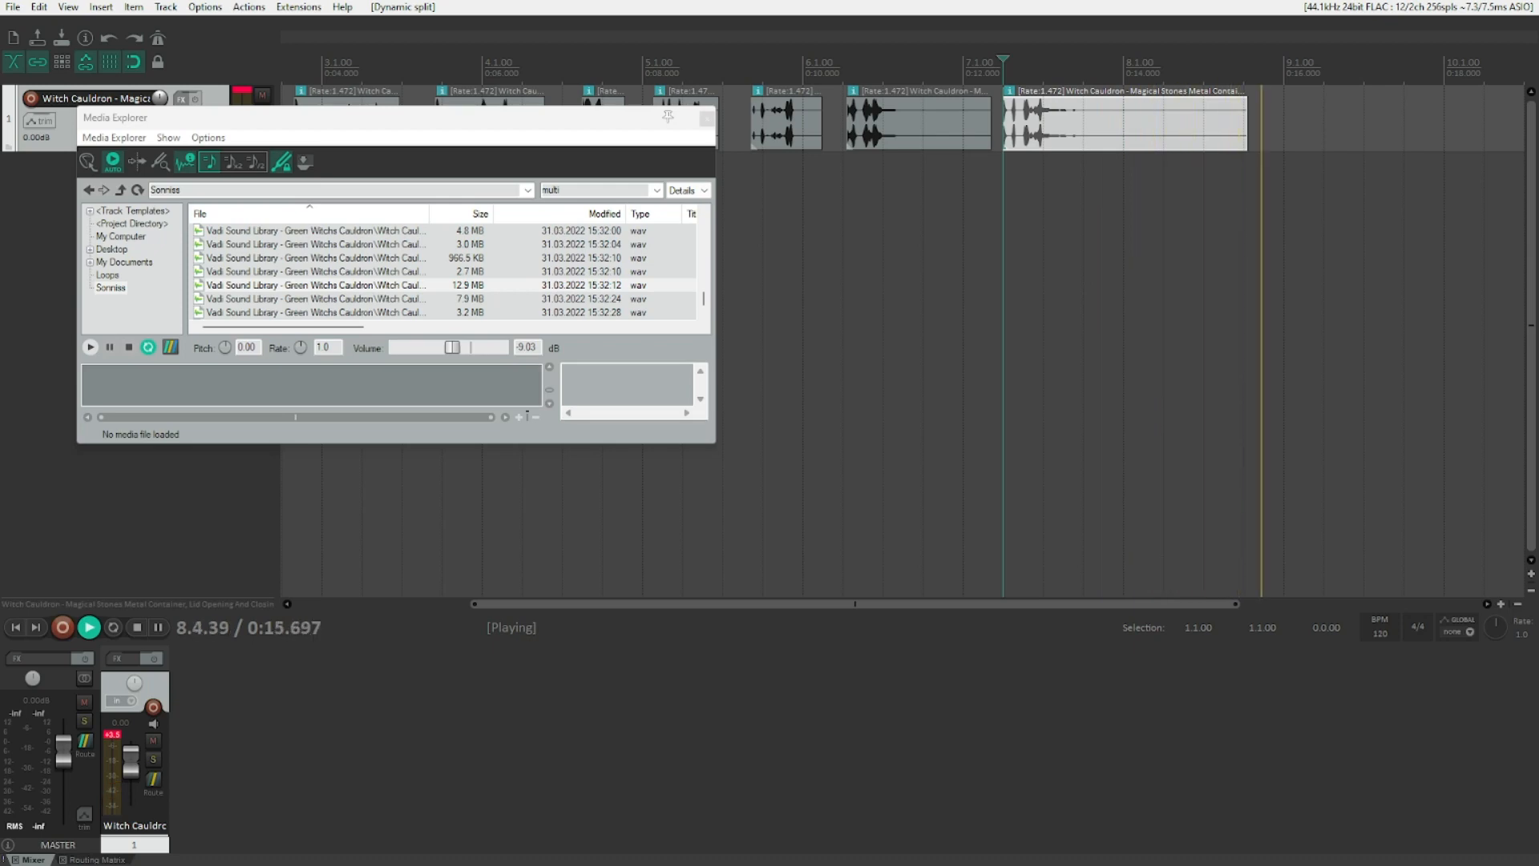
pyautogui.click(87, 627)
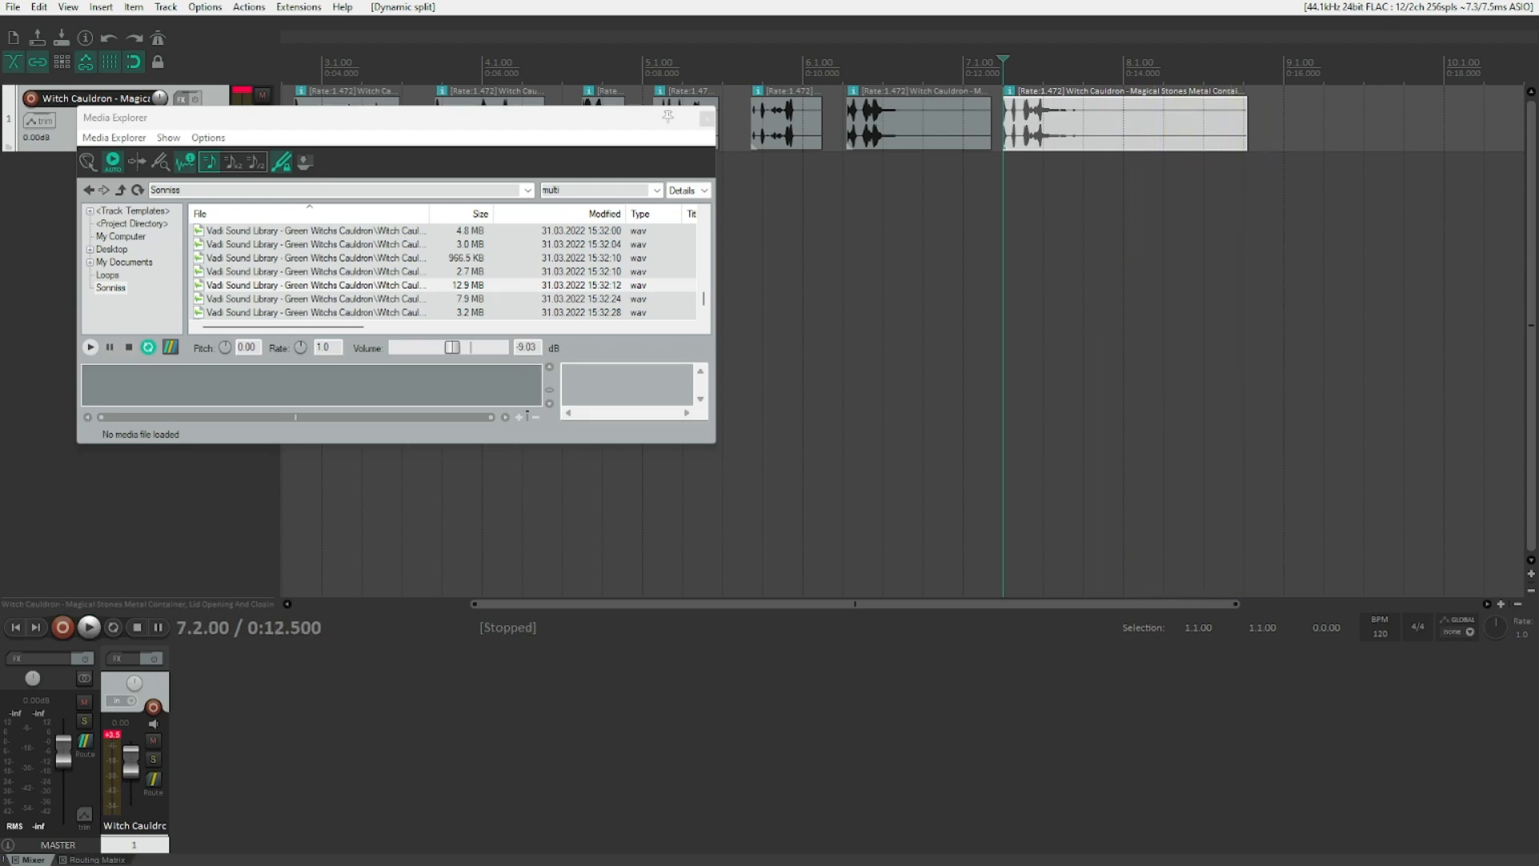